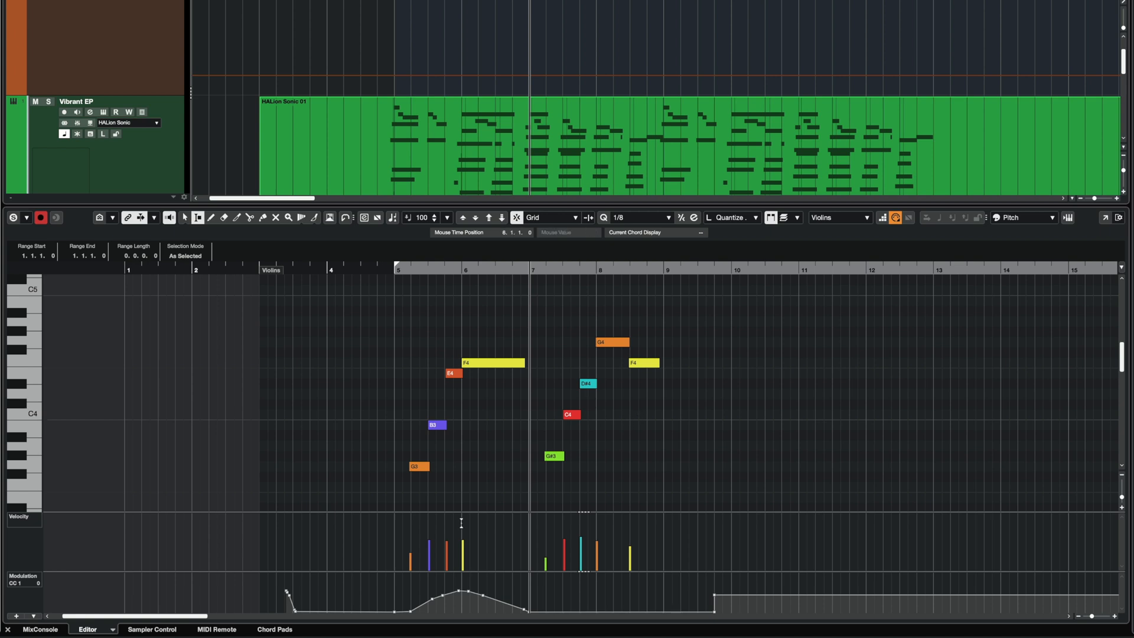
- Duplicate the first phrase's CC1 modulation swell onto the next phrase at bar 7
left_click_drag(394, 586, 426, 604)
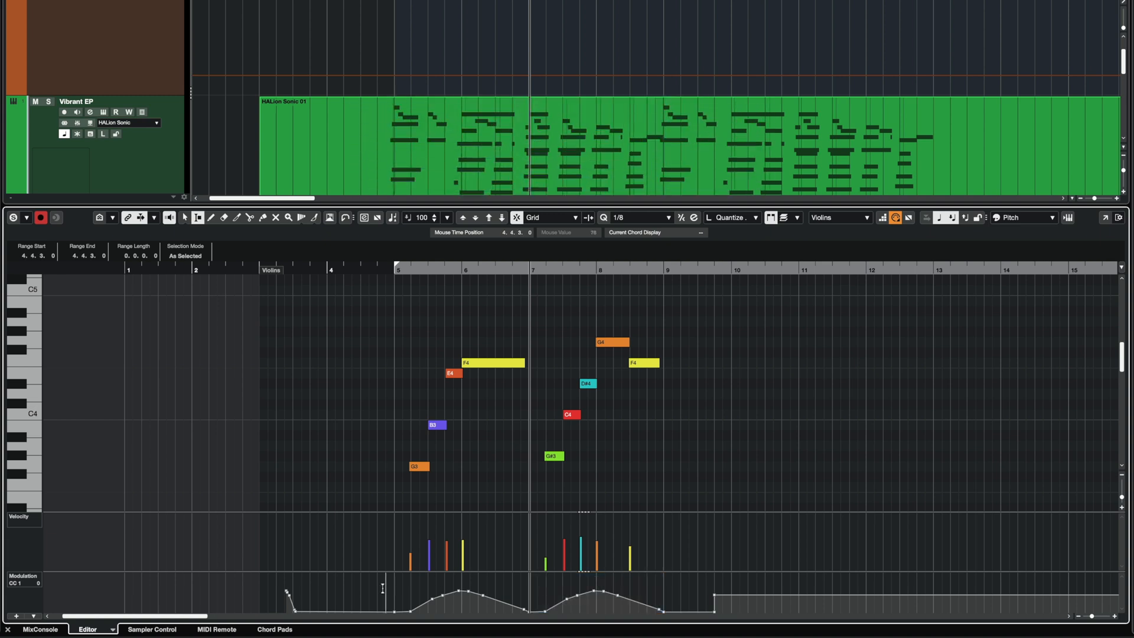
left_click_drag(392, 582, 518, 617)
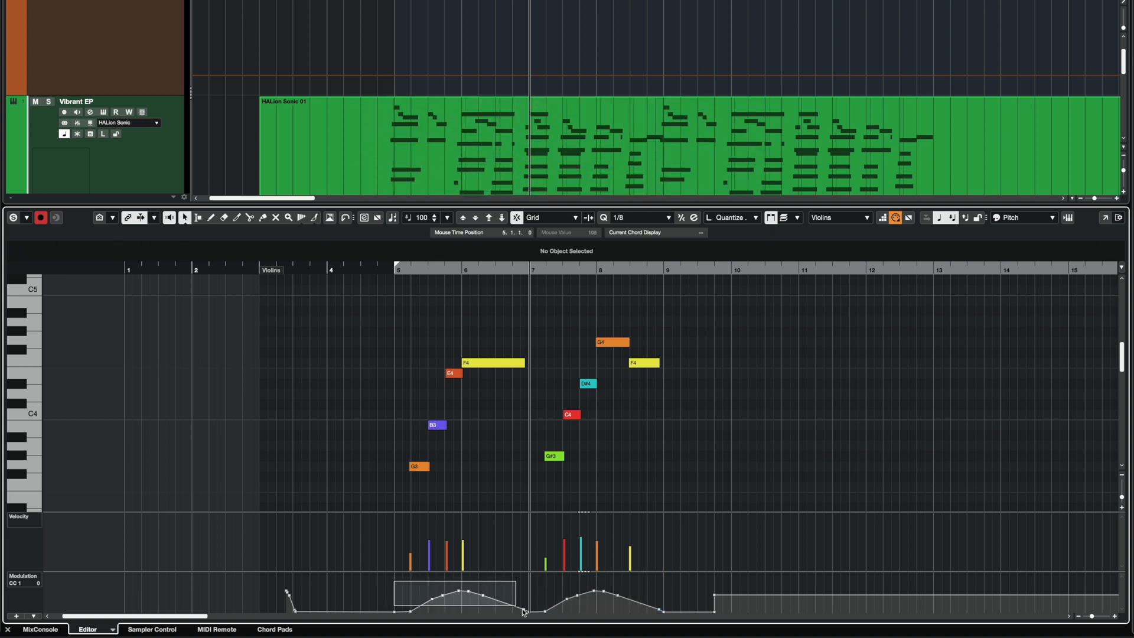